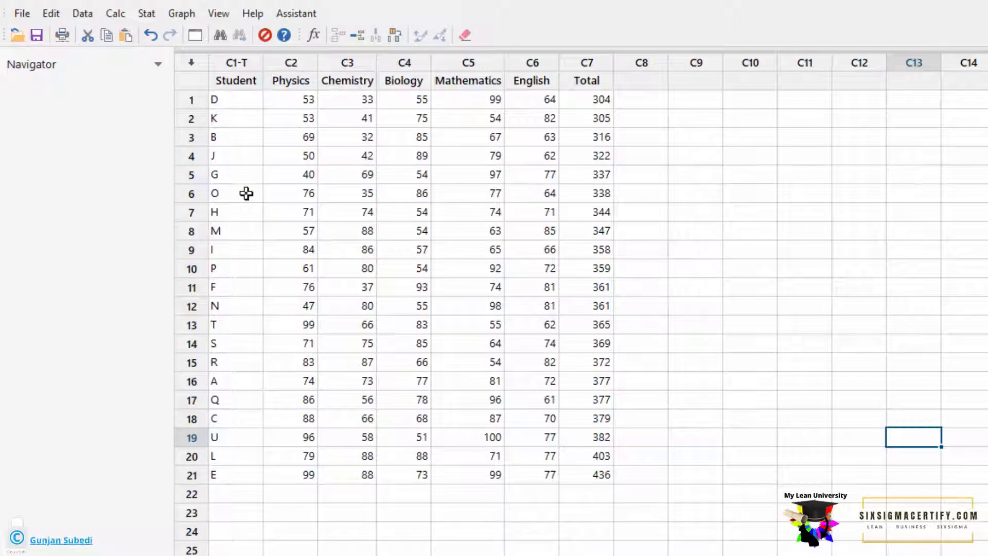
mouse_move(115, 13)
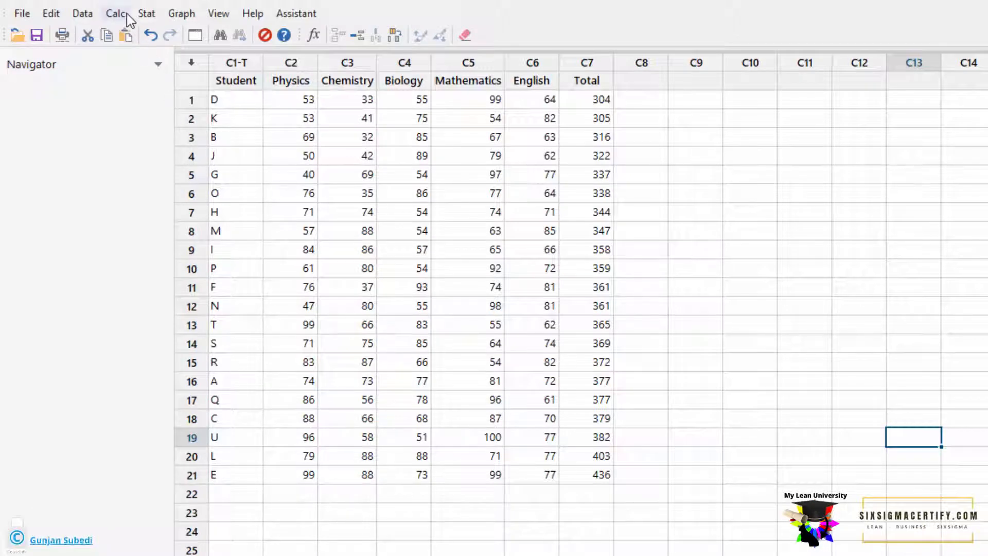
Step: Open the Row Statistics dialog from the Calc menu for a per-student mean
left_click(116, 13)
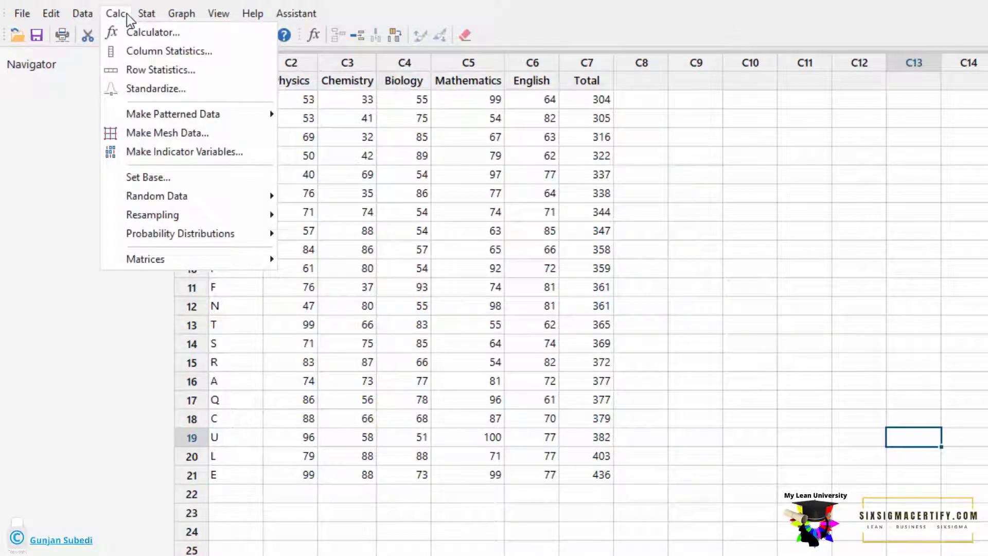
left_click(160, 69)
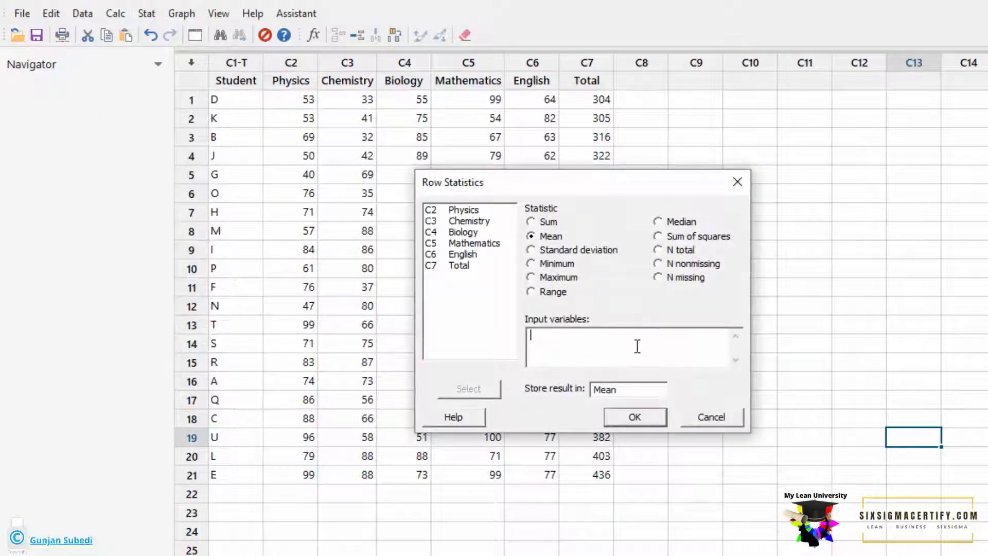
mouse_move(562, 374)
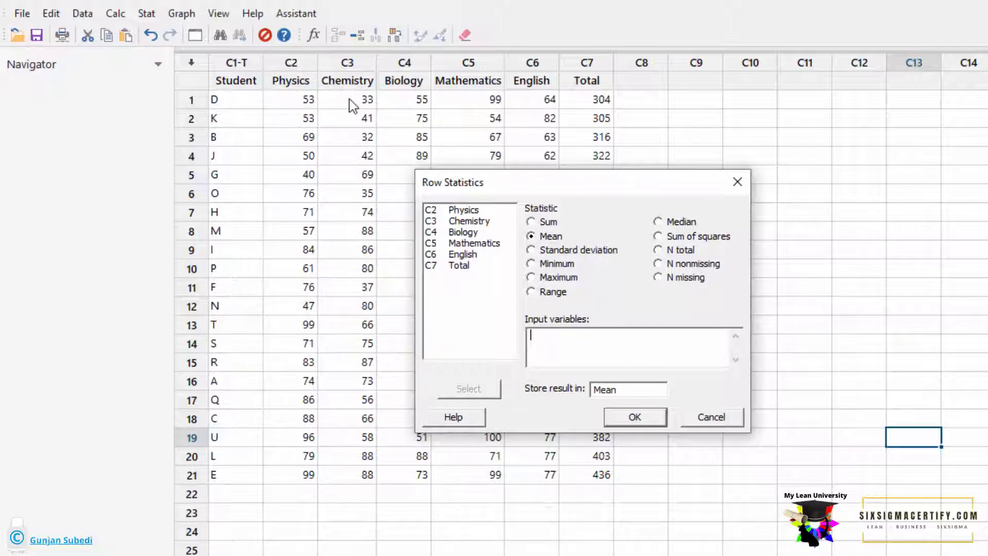
mouse_move(468, 99)
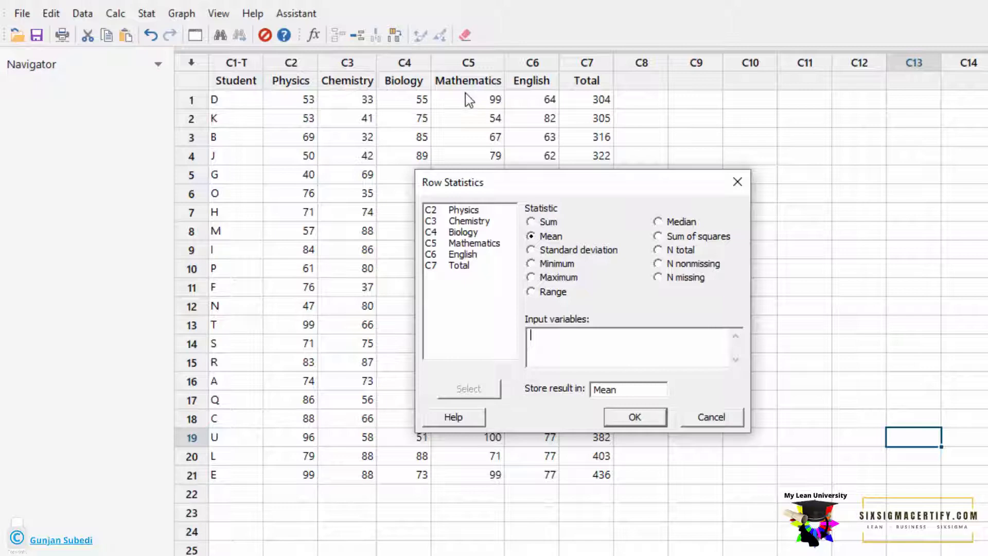
mouse_move(537, 102)
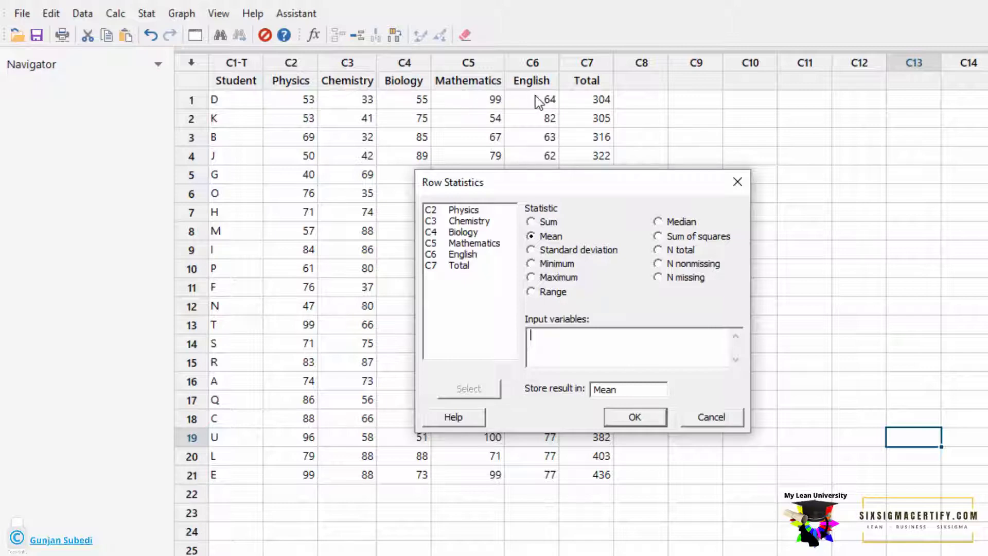
mouse_move(642, 68)
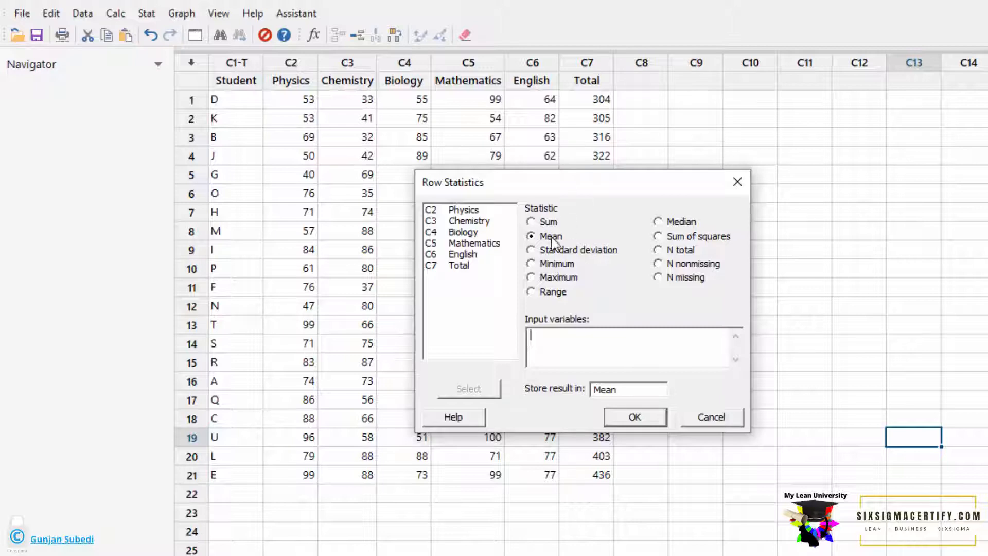
mouse_move(511, 245)
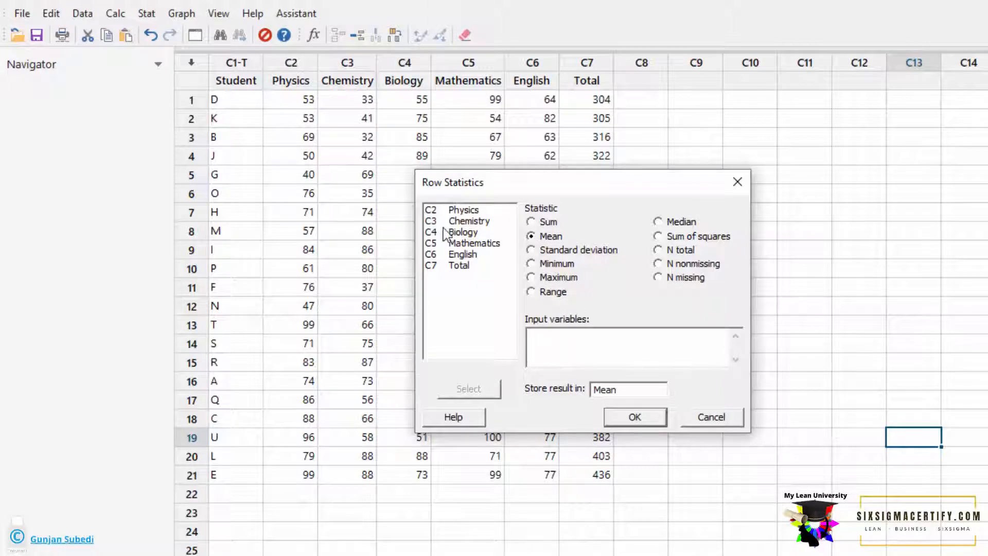
Step: Compute row means of C2–C6 (Physics to English) into the 'Mean' column
double_click(463, 210)
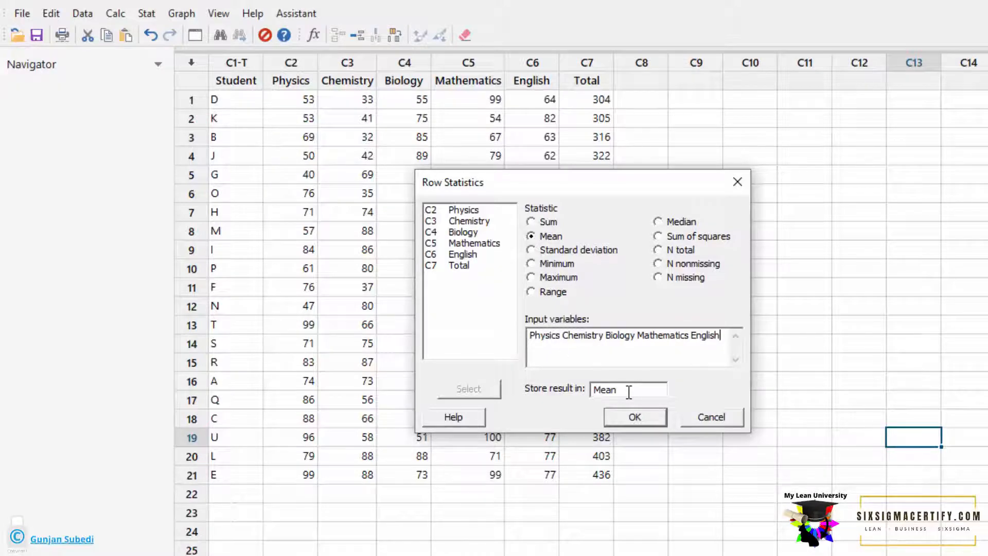
left_click(634, 416)
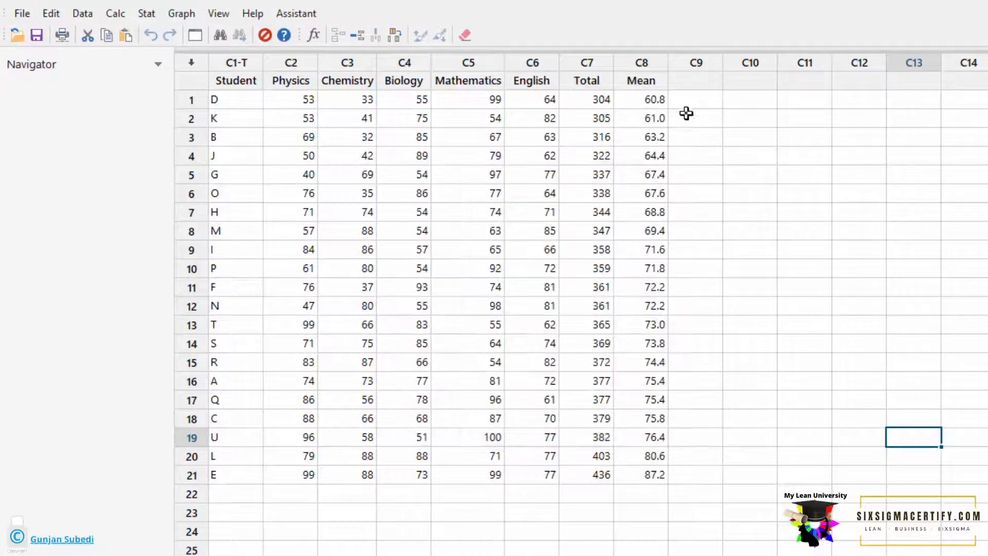
mouse_move(308, 95)
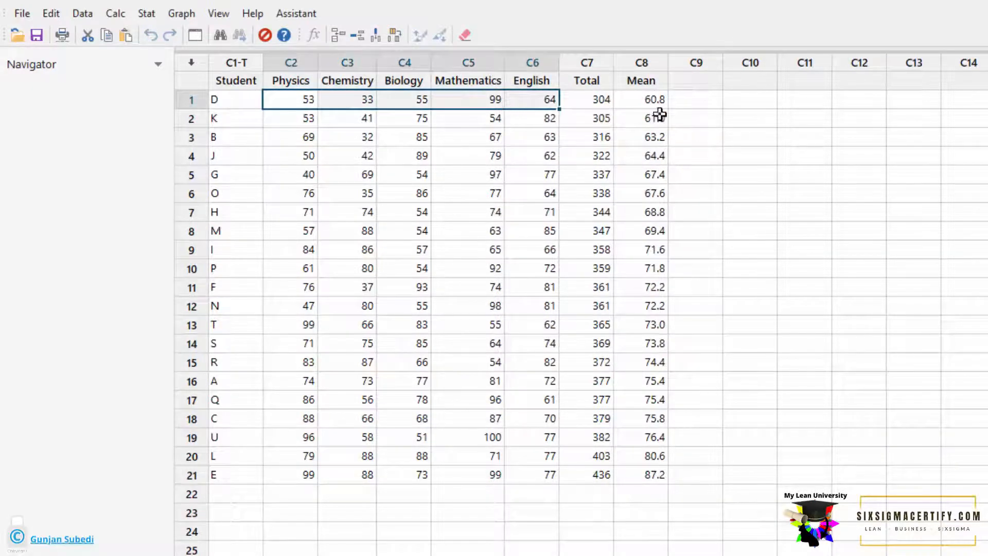
Step: Select the empty C9 column beside Mean and bring up the Calc menu again
left_click(696, 80)
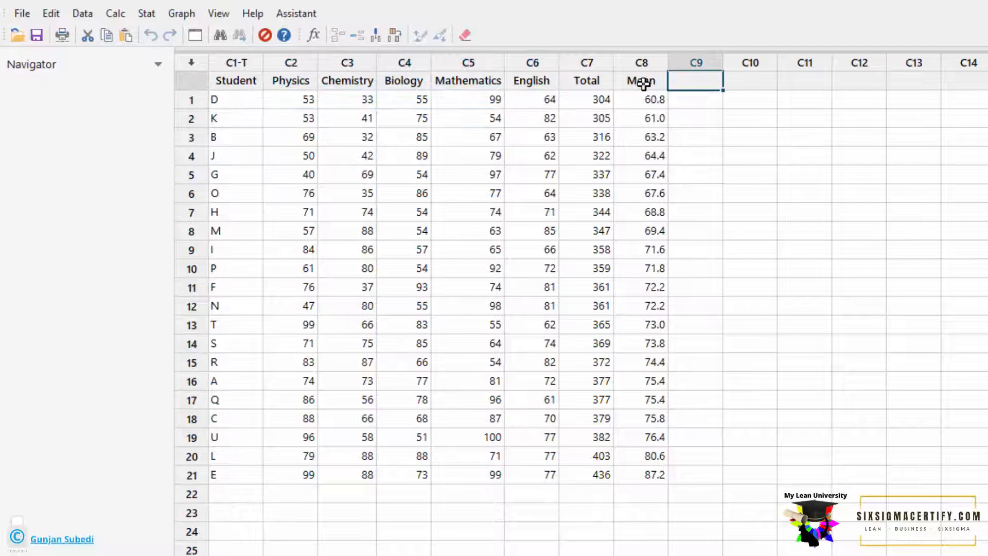
mouse_move(647, 398)
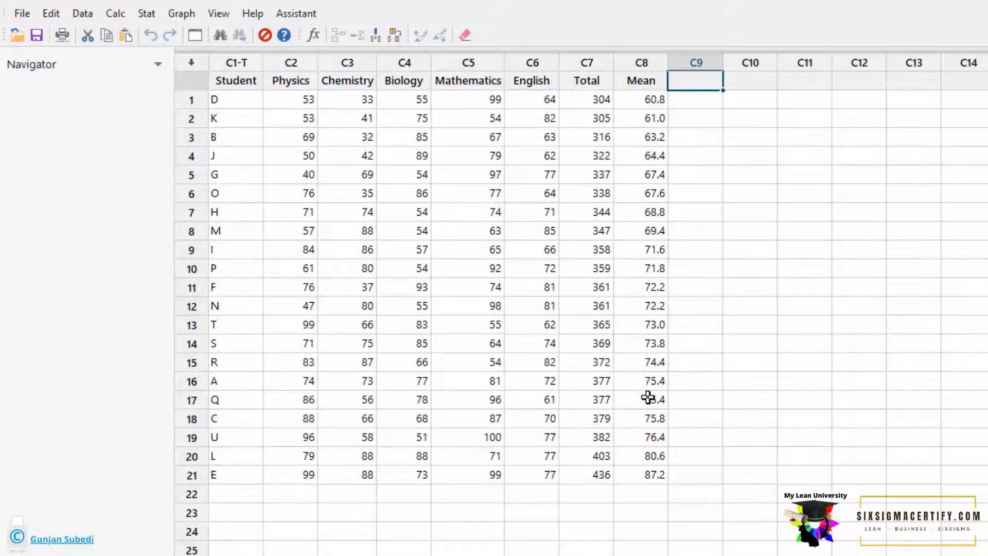
mouse_move(695, 82)
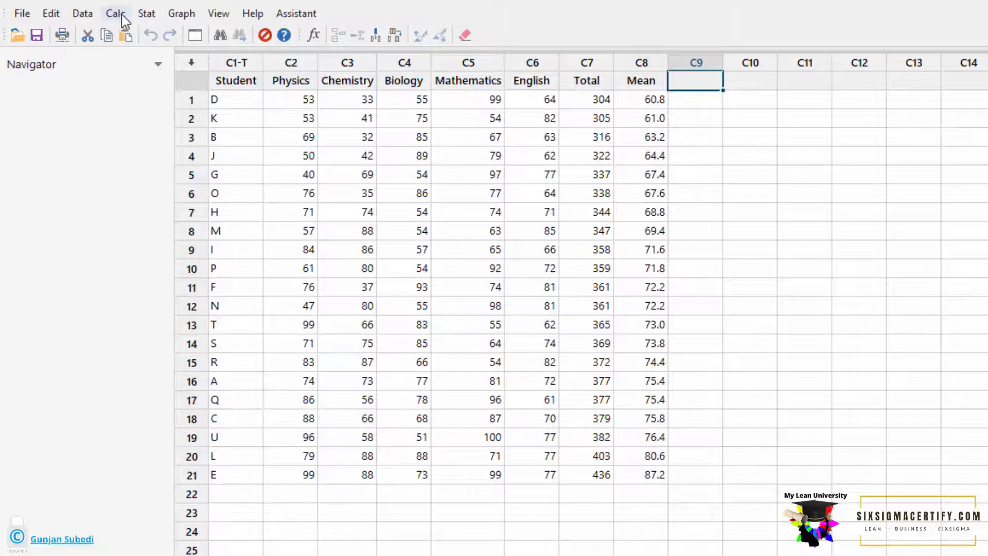
left_click(115, 13)
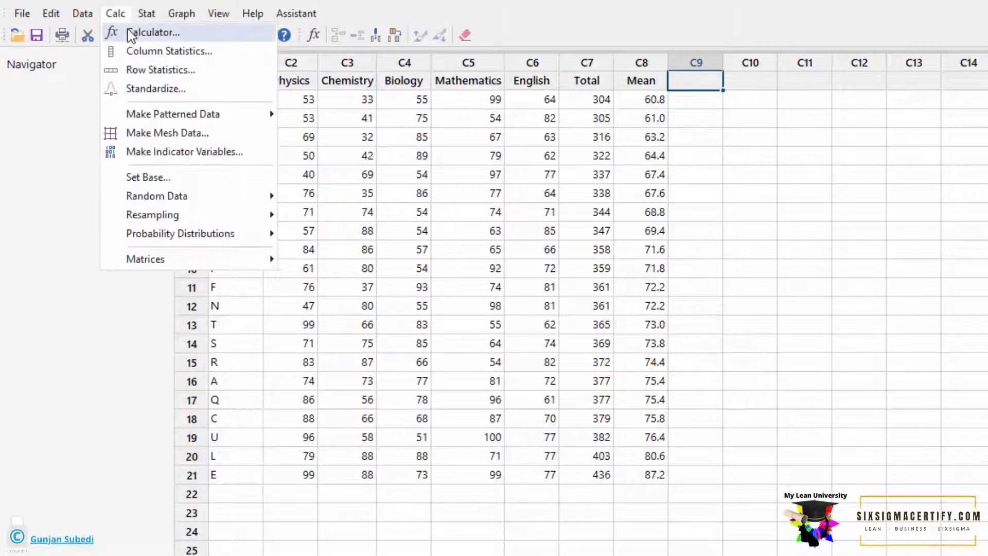
Step: Open the Calculator and name the result column 'Mean with Calc'
left_click(154, 32)
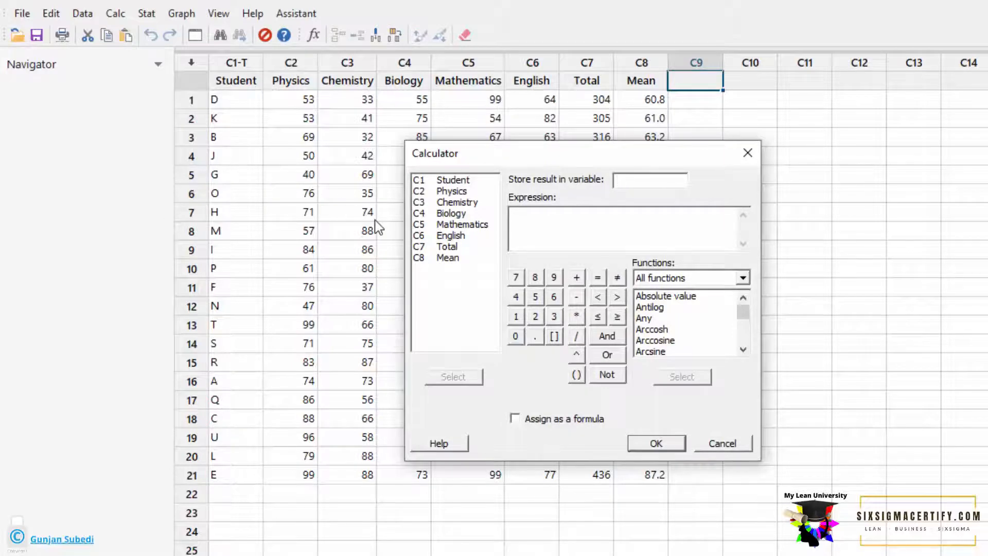
mouse_move(454, 164)
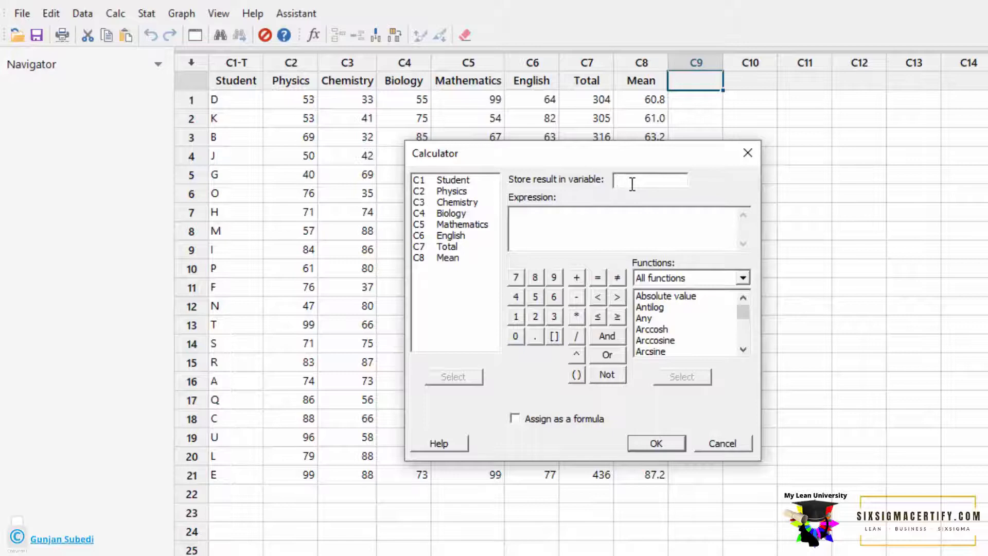
type("Mean with Calc")
left_click(629, 229)
type("(")
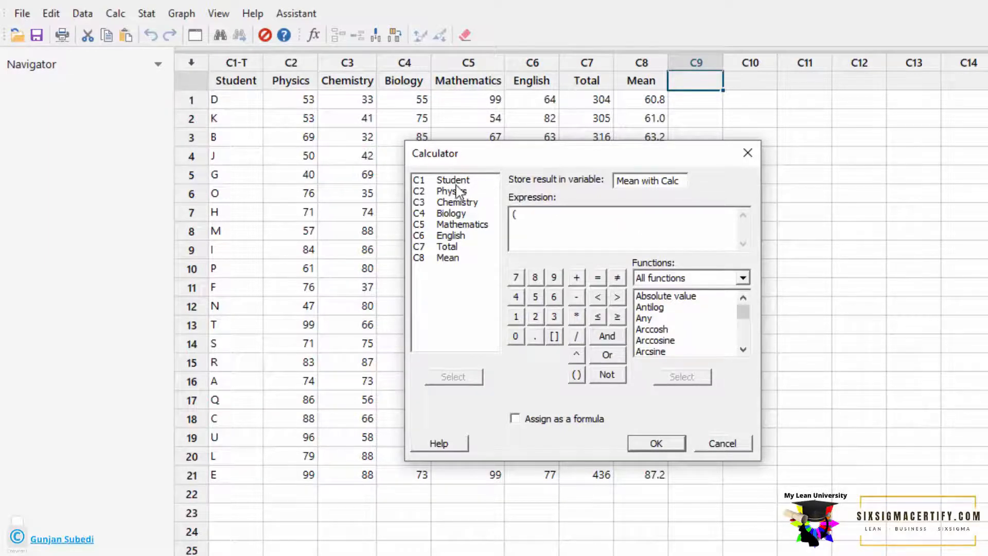
Step: Calculate ('Physics'+'Chemistry'+'Biology'+'Mathematics'+'English')/5 into 'Mean with Calc'
double_click(449, 191)
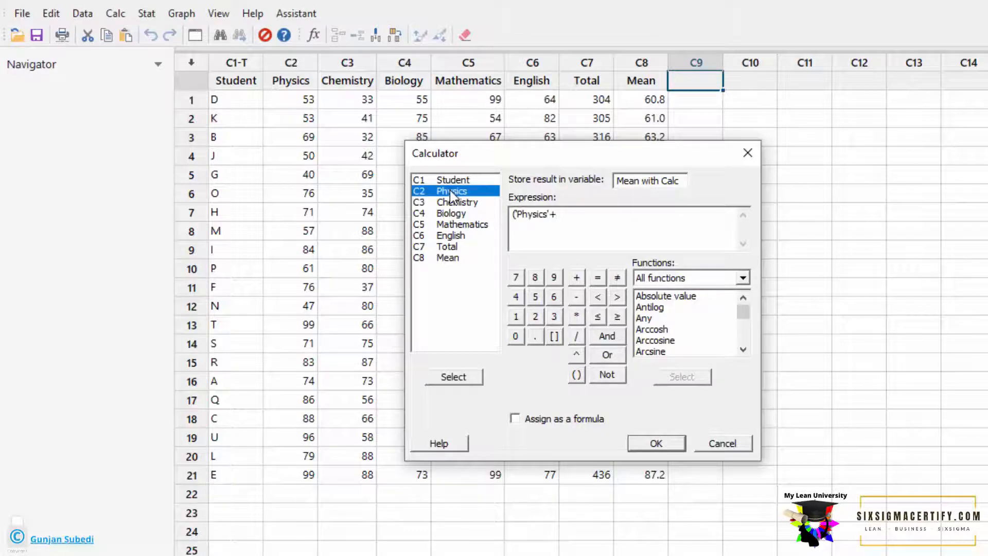
left_click(457, 201)
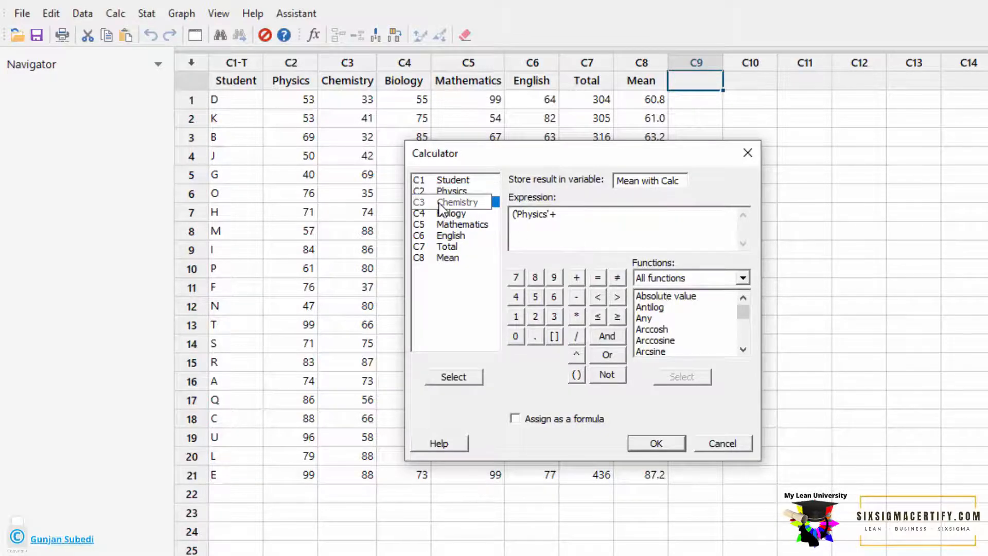
double_click(457, 201)
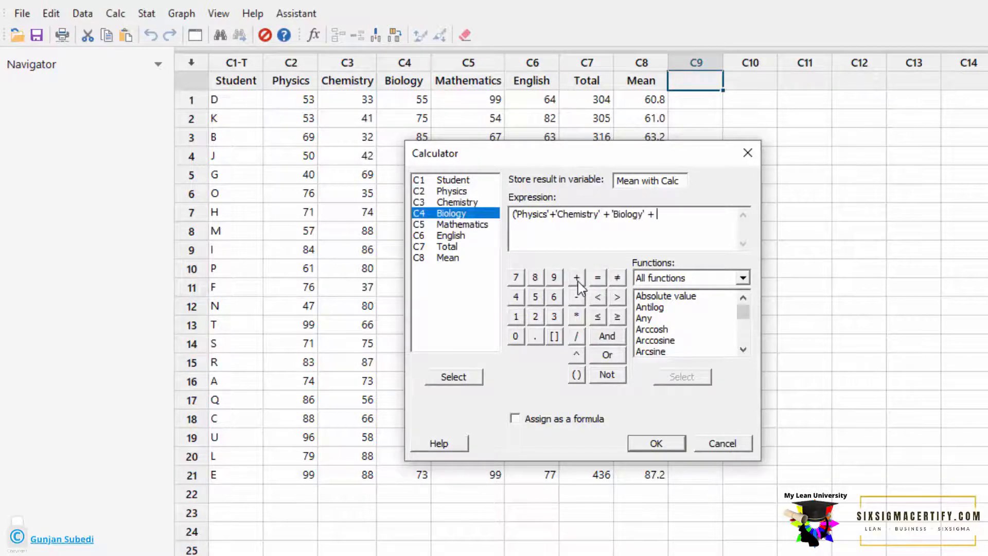
double_click(462, 224)
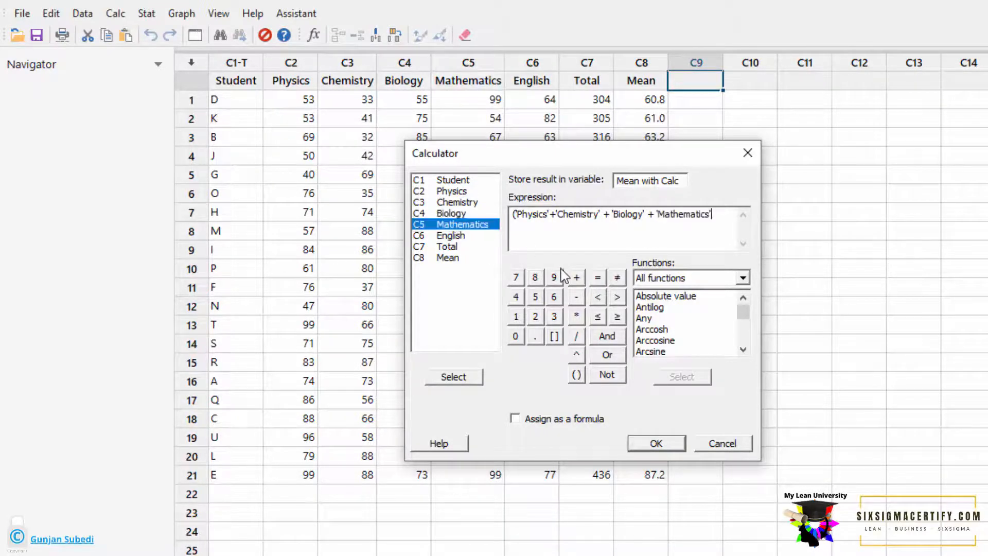
left_click(451, 236)
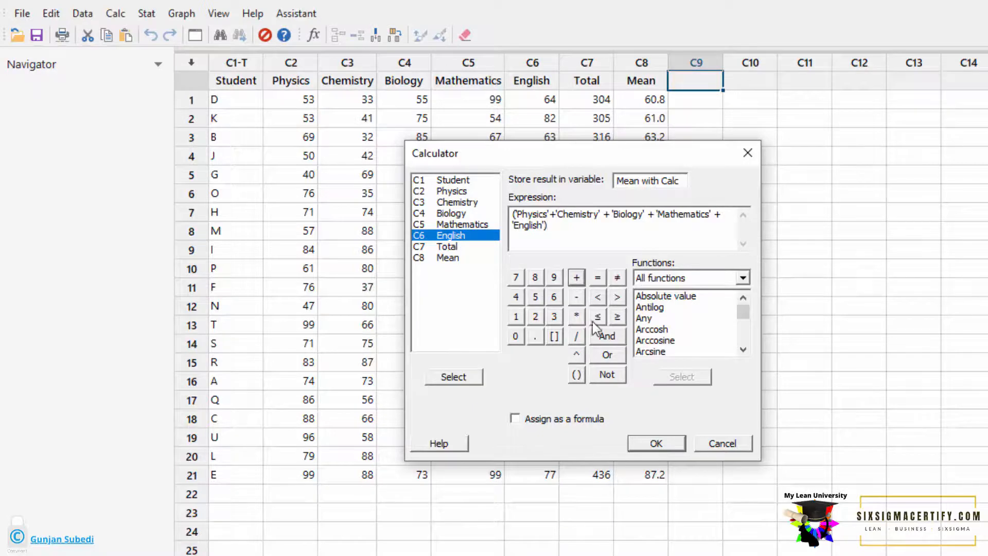
left_click(576, 335)
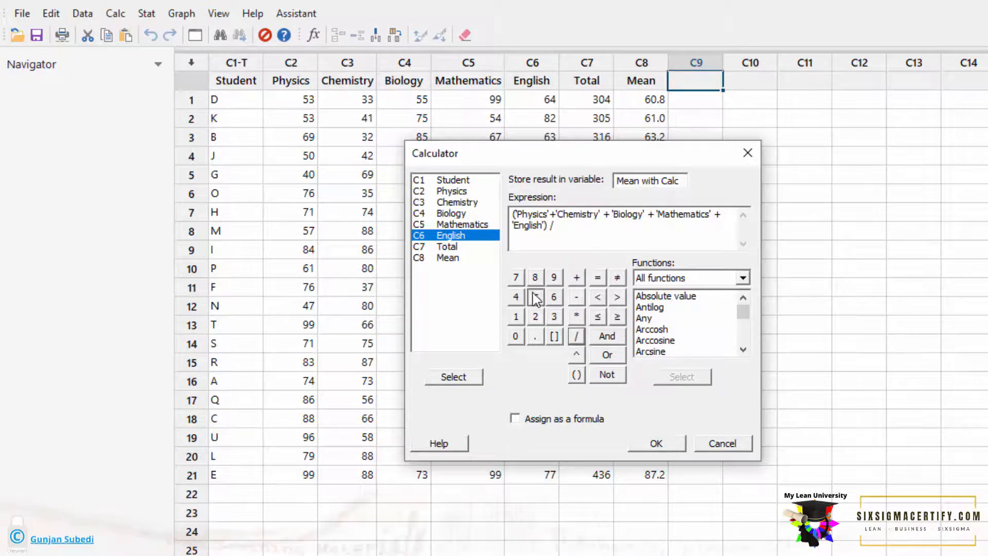
left_click(535, 297)
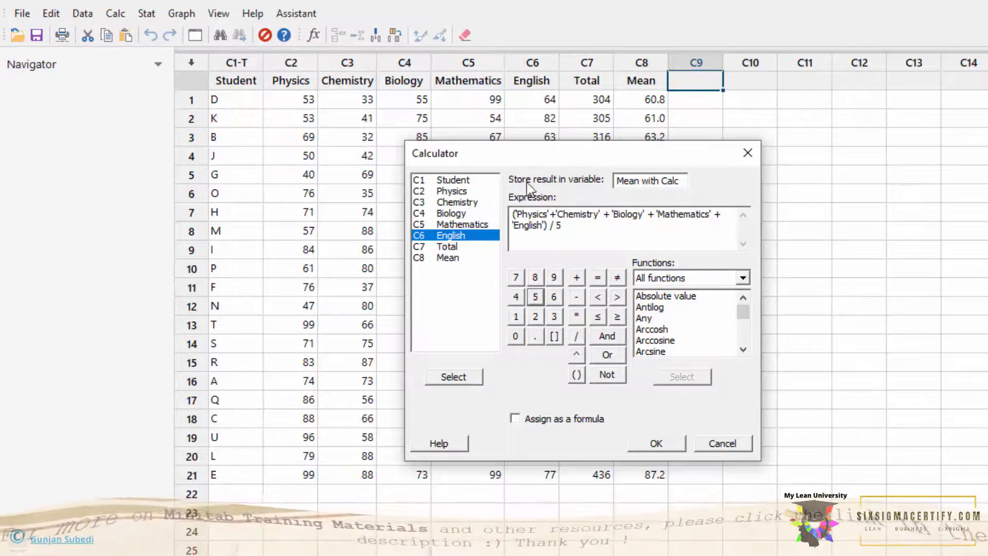
mouse_move(615, 261)
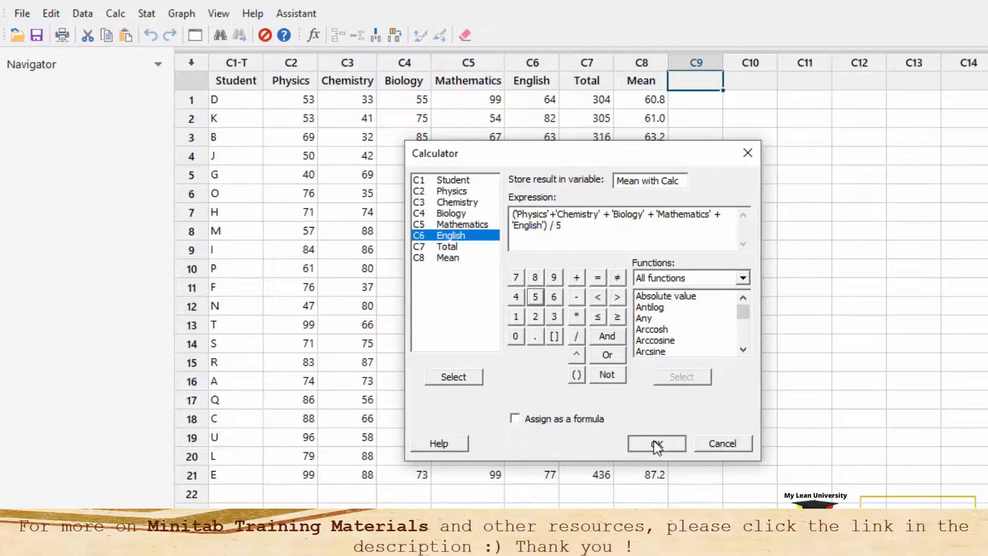
left_click(657, 443)
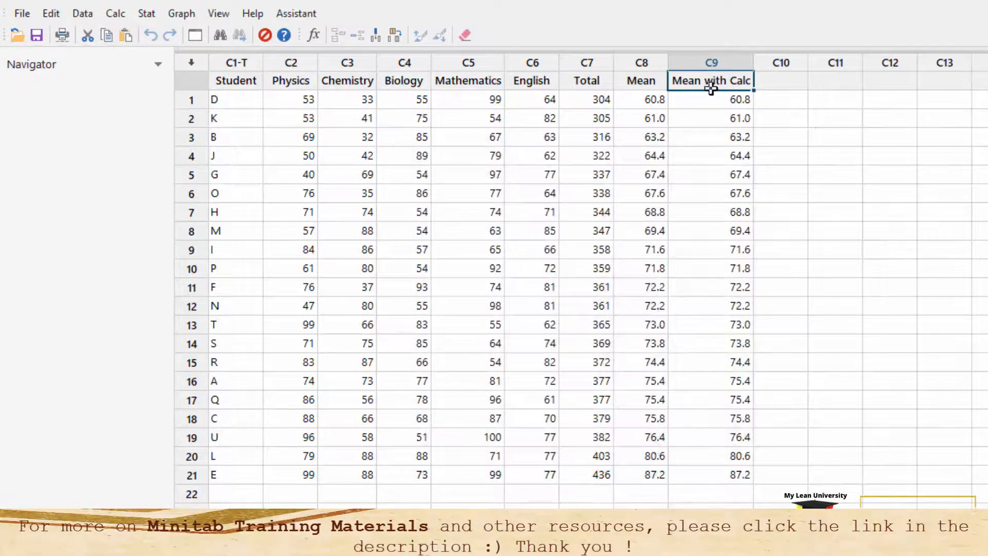